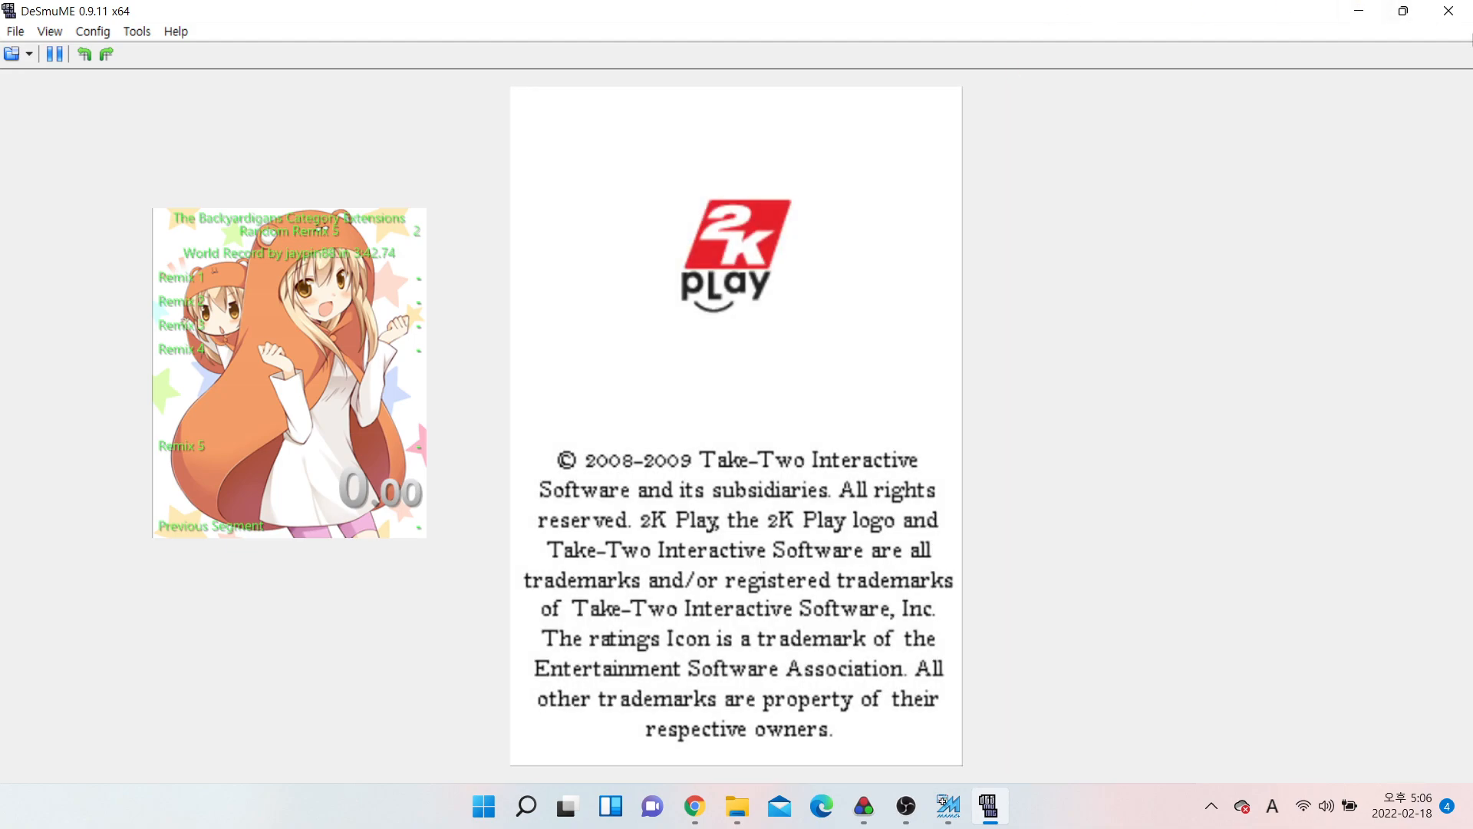
mouse_move(1465, 37)
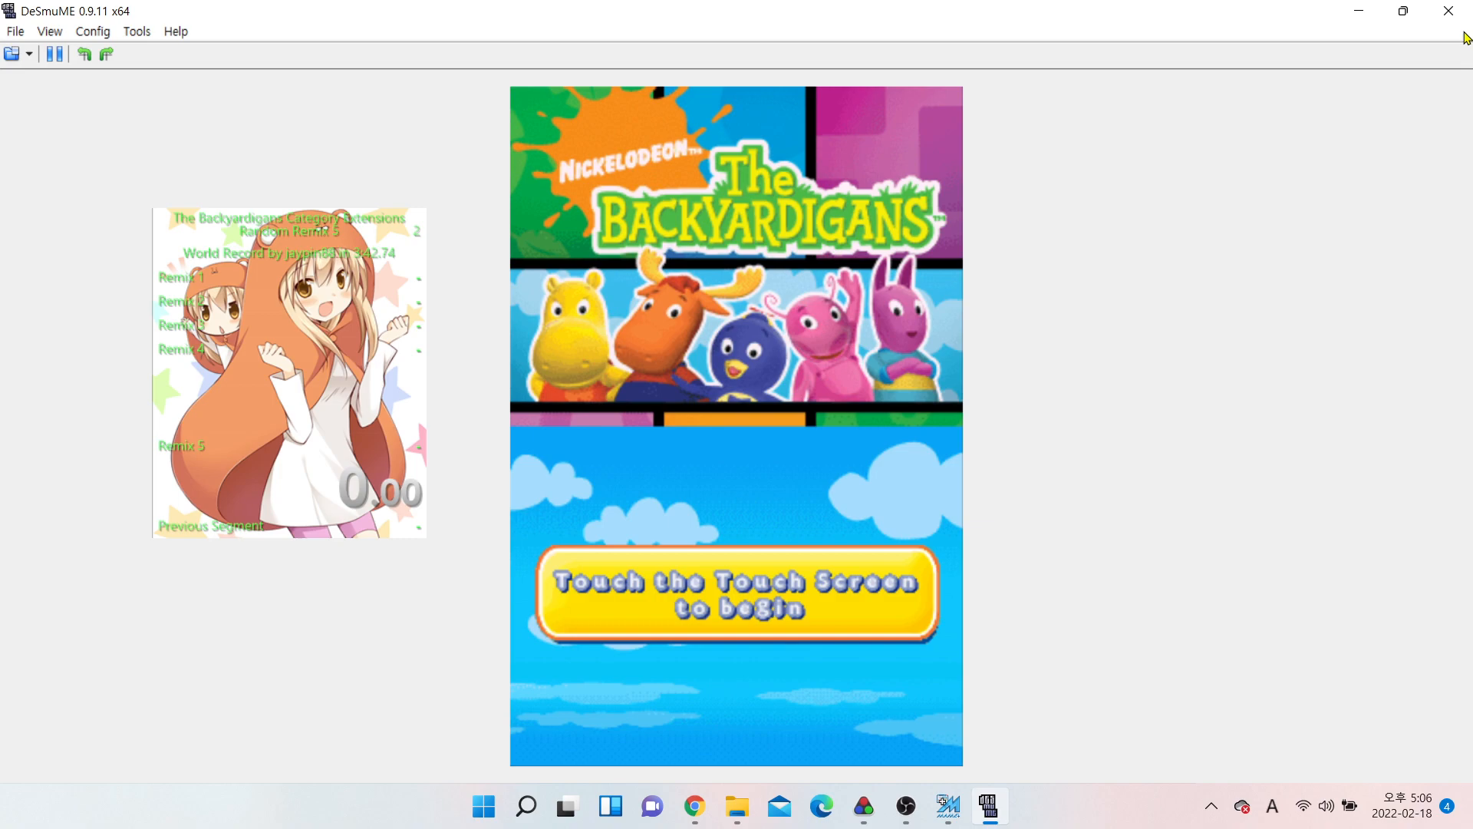
Start the game from the title screen and enter the Remixes menu
click(736, 594)
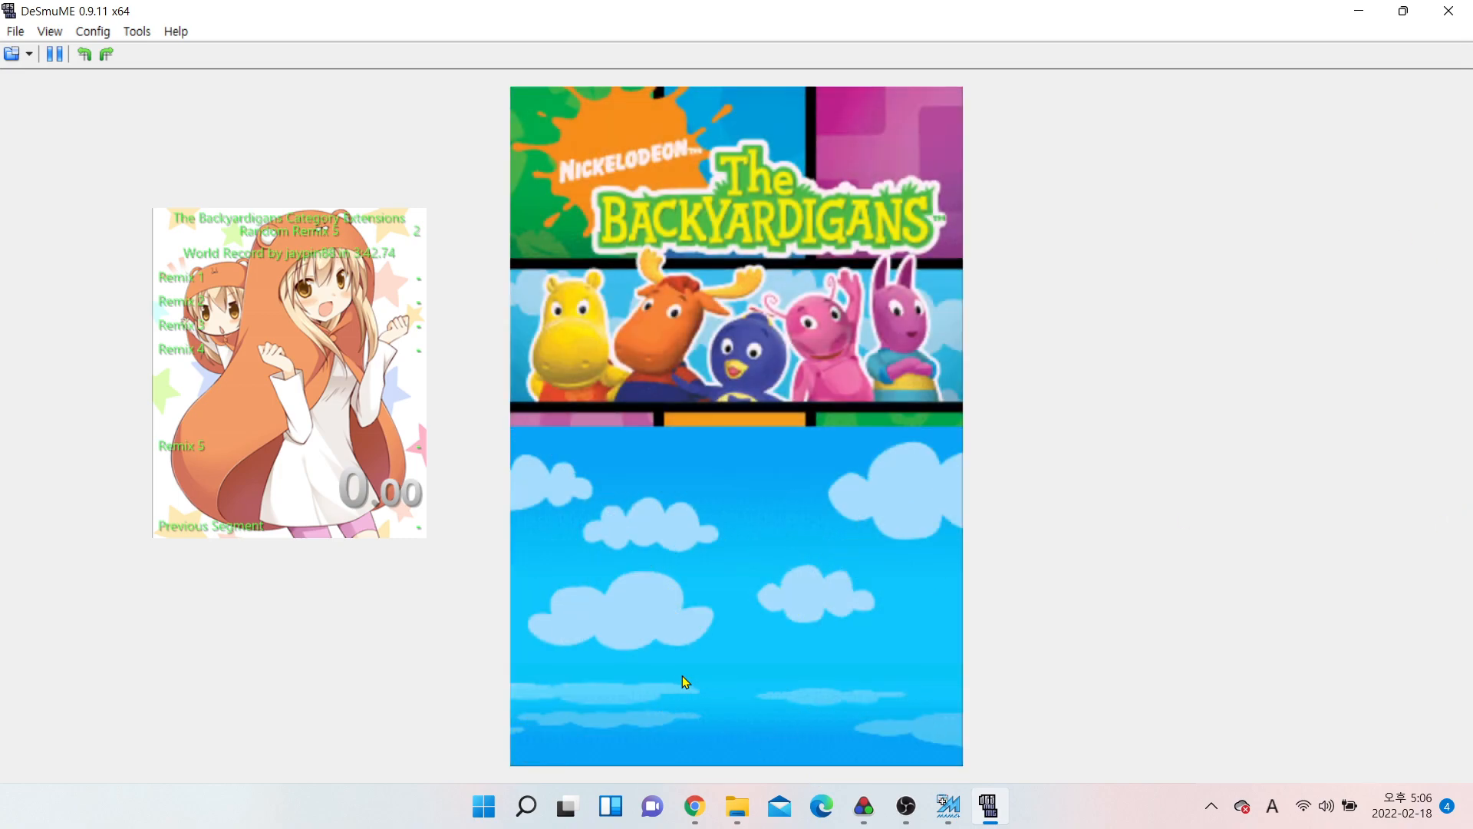
mouse_move(582, 563)
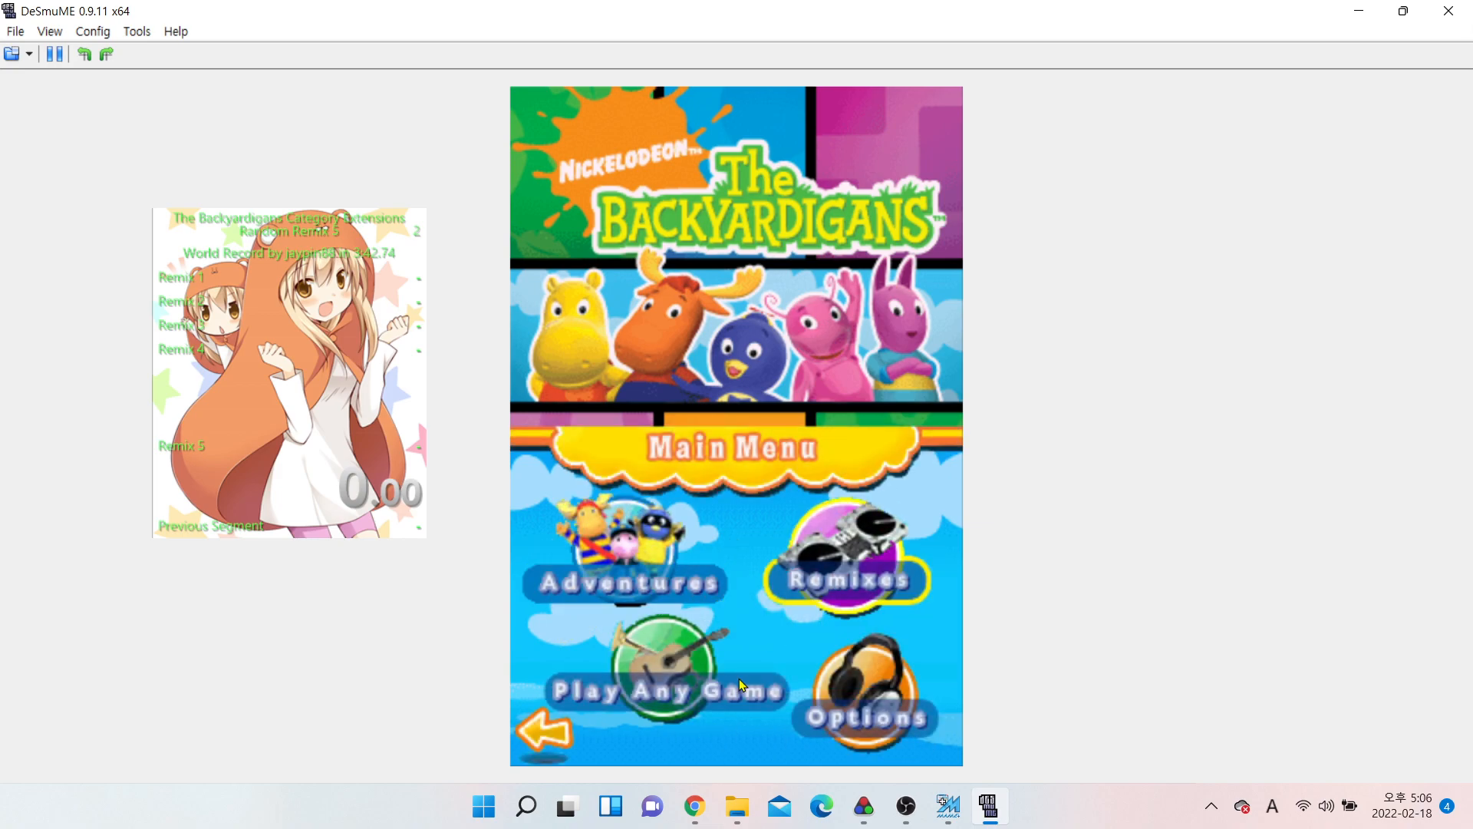
click(847, 578)
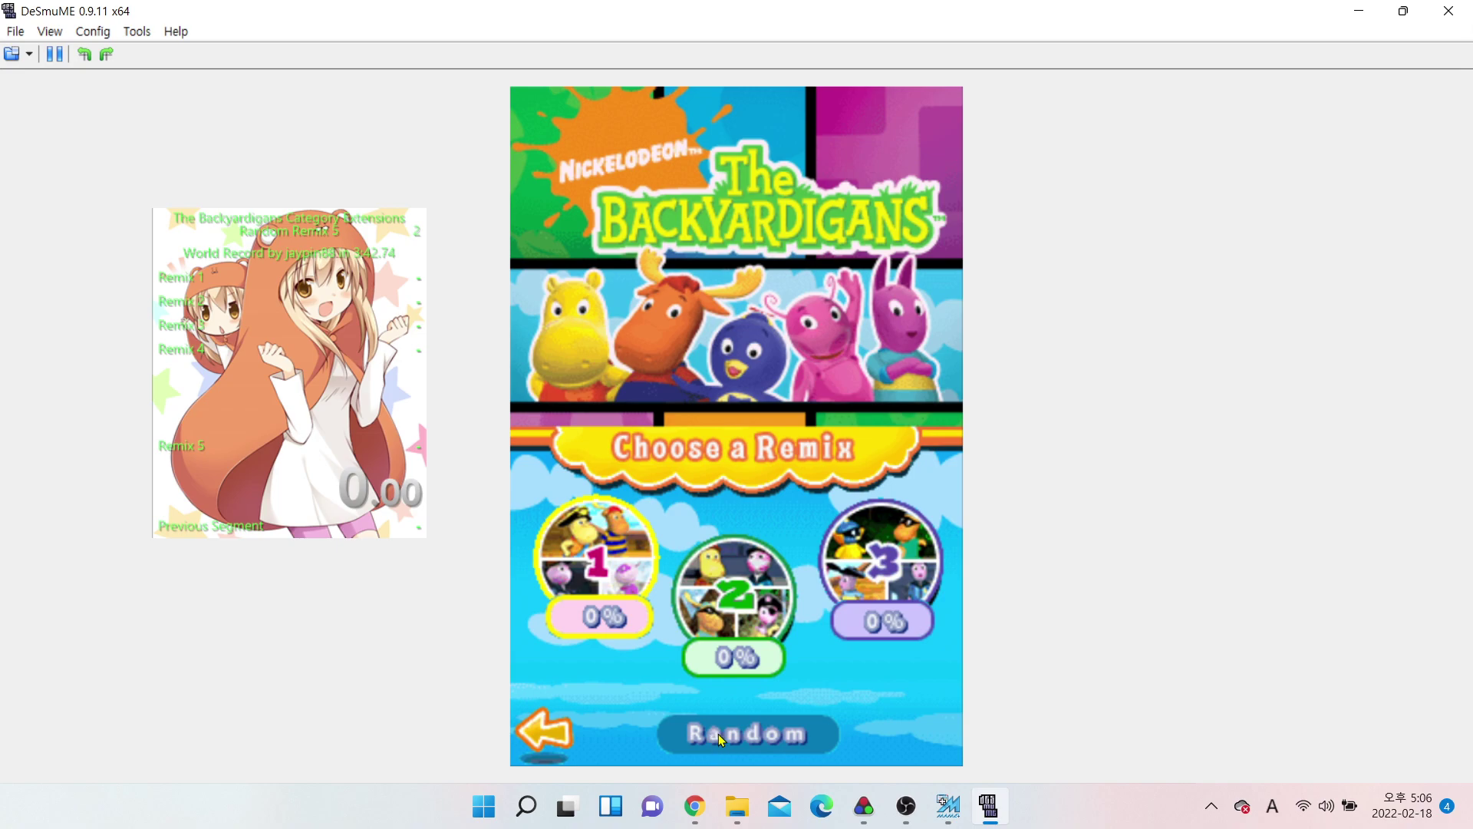
Start a random remix and enter the spaceship number codes, including 4 then 5
click(747, 732)
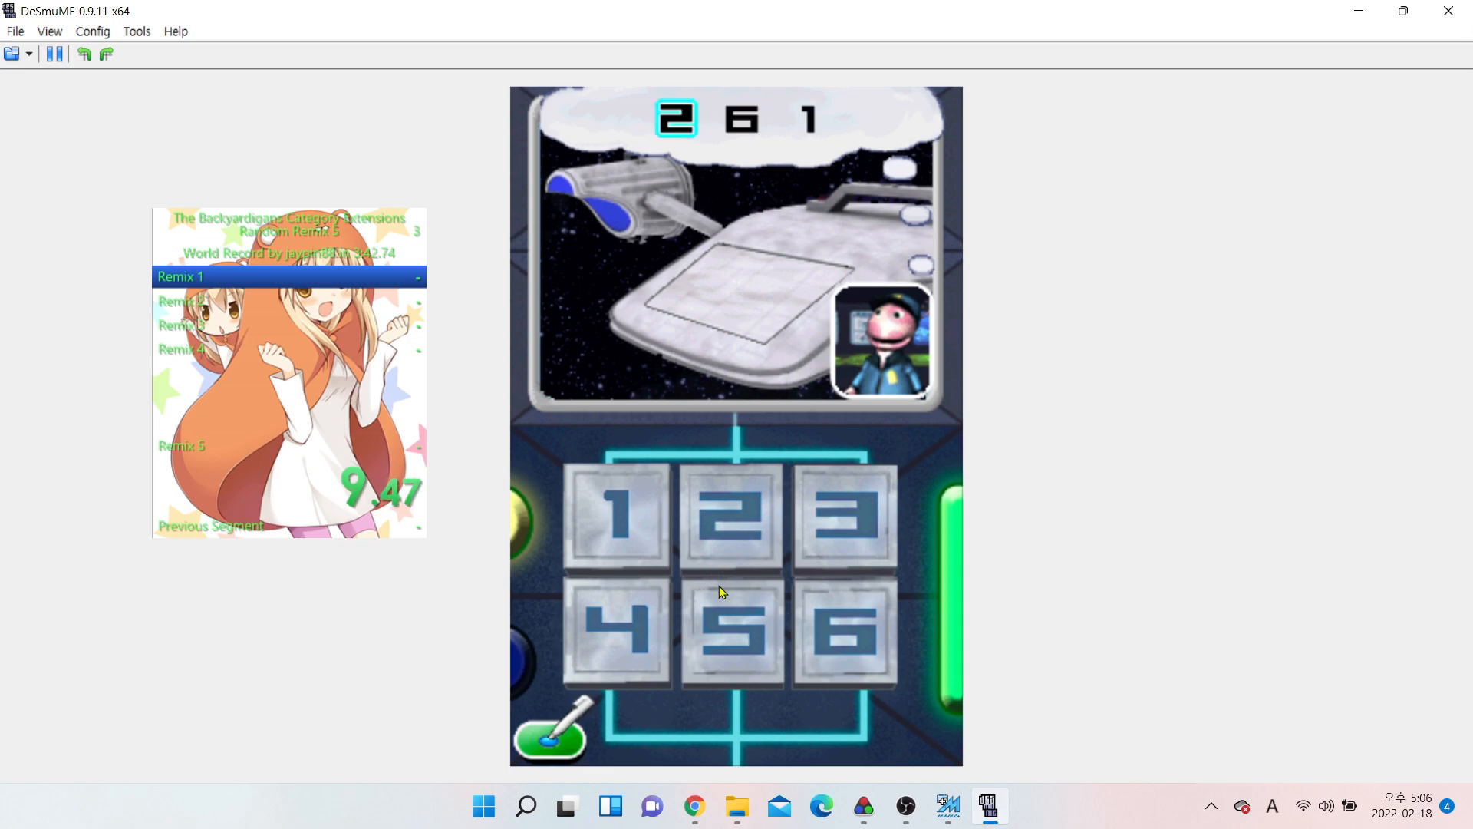
click(618, 518)
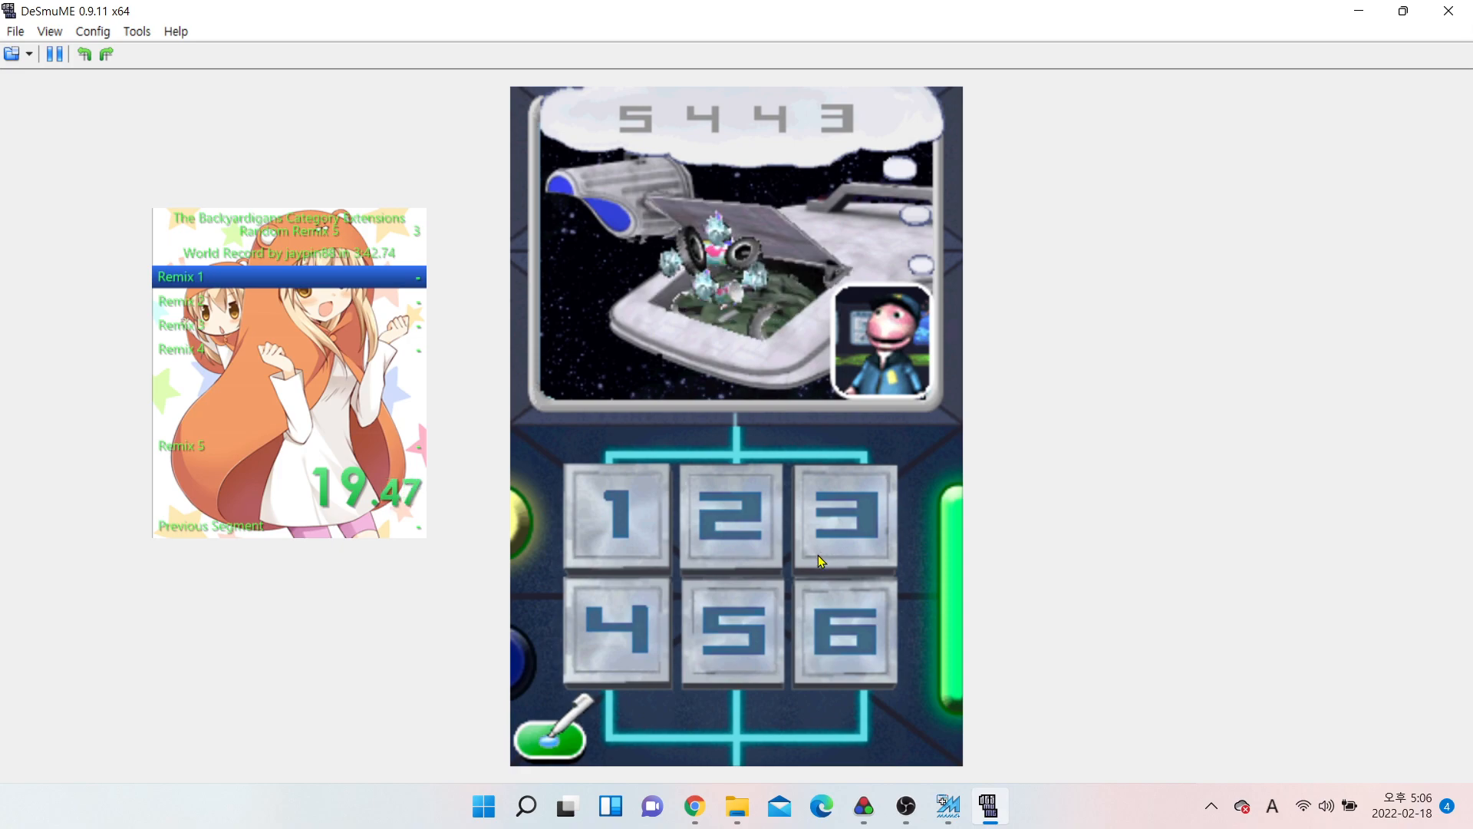
click(627, 633)
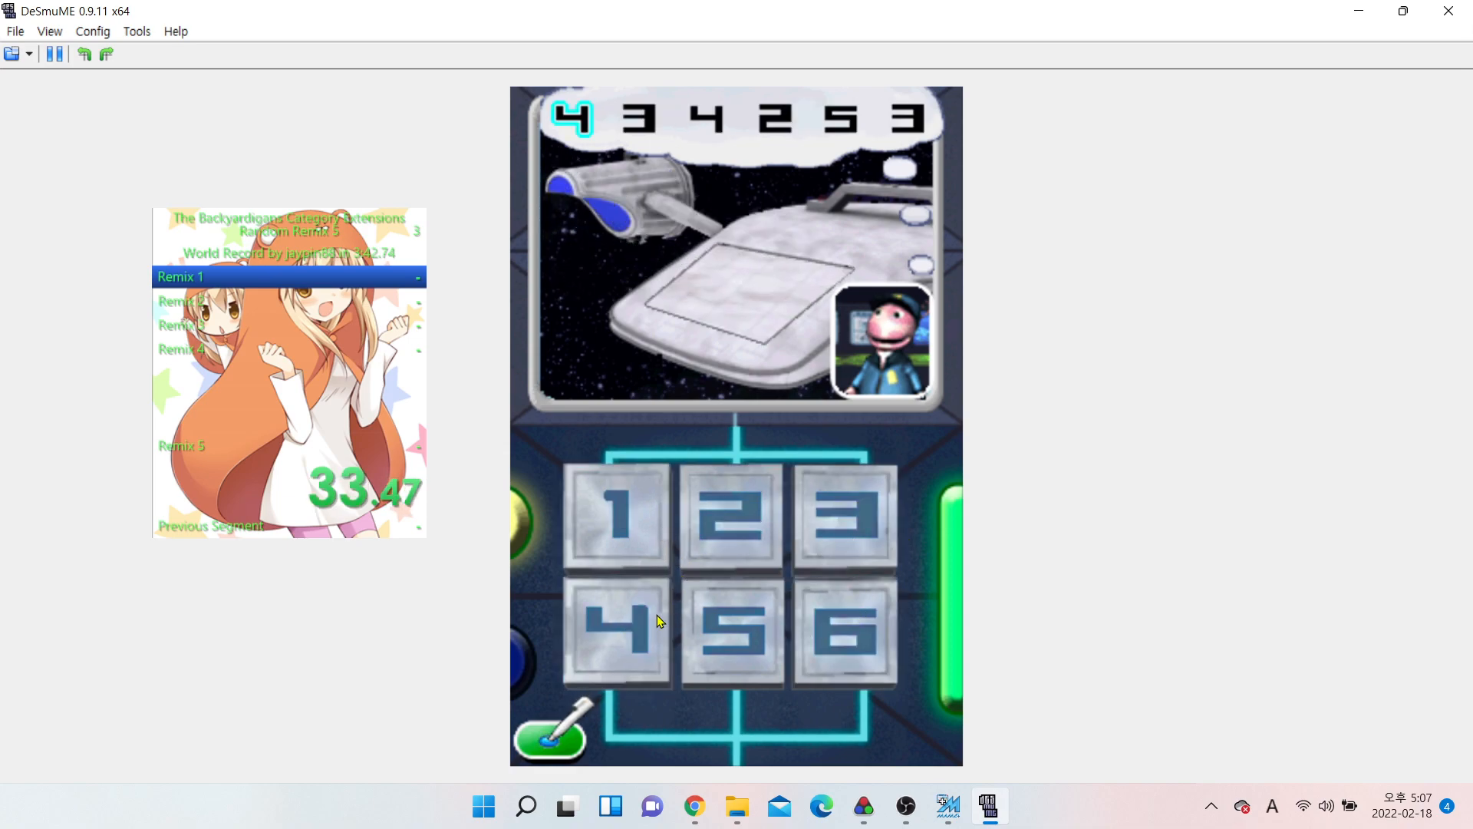
click(731, 631)
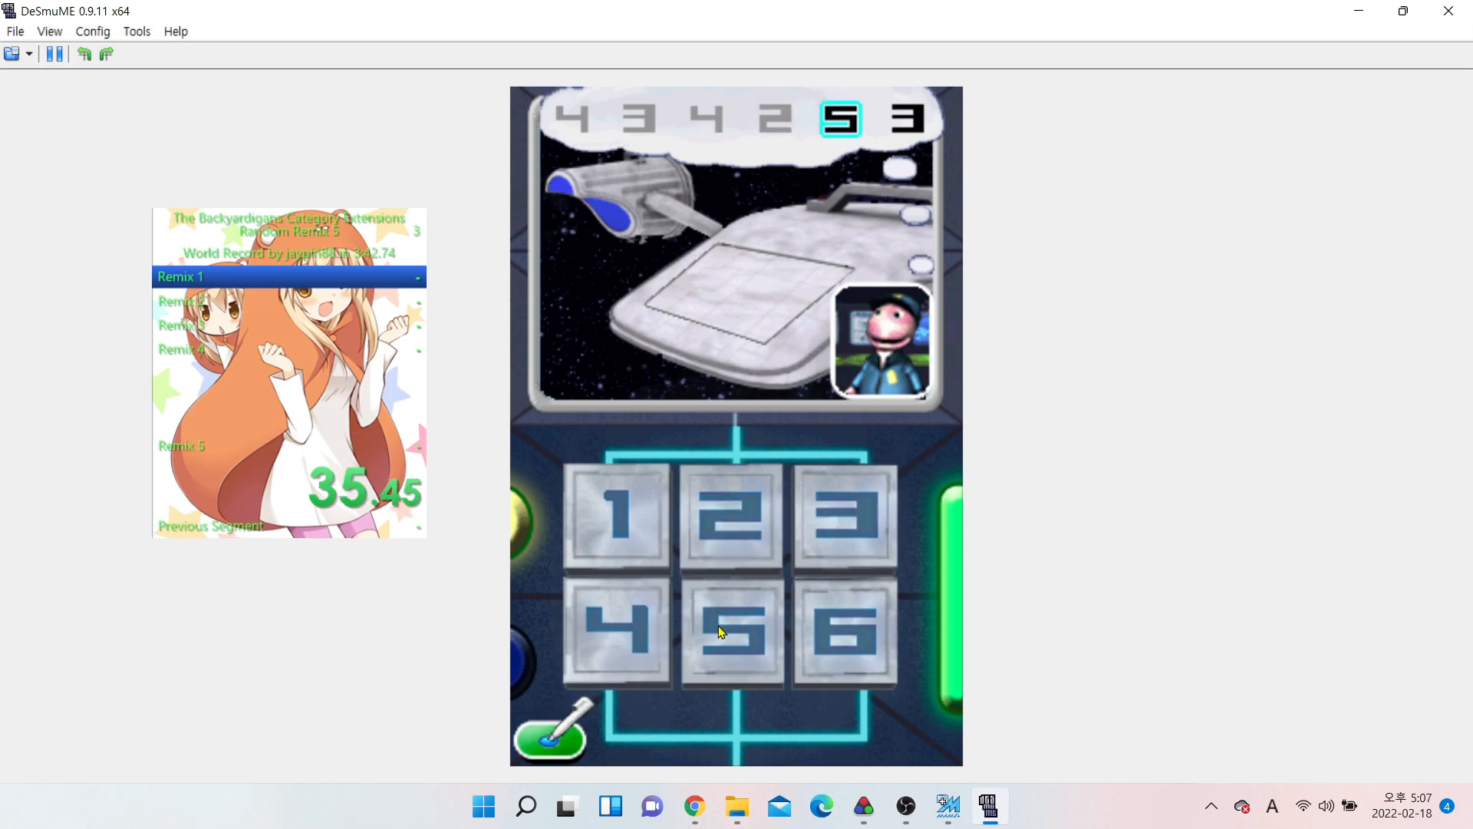
click(731, 633)
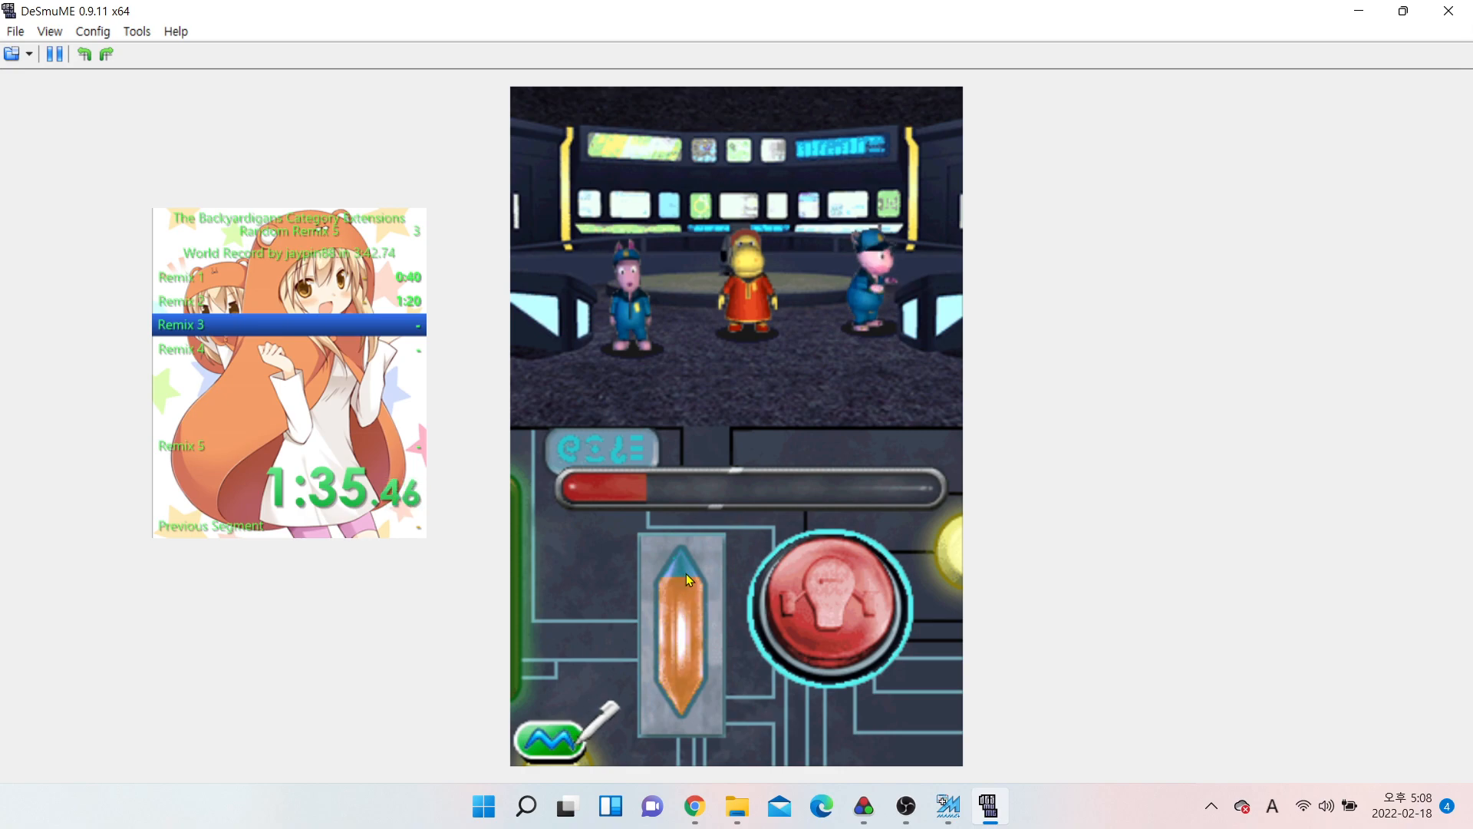
Charge the space station power meter by tapping the crystal lever repeatedly
click(832, 610)
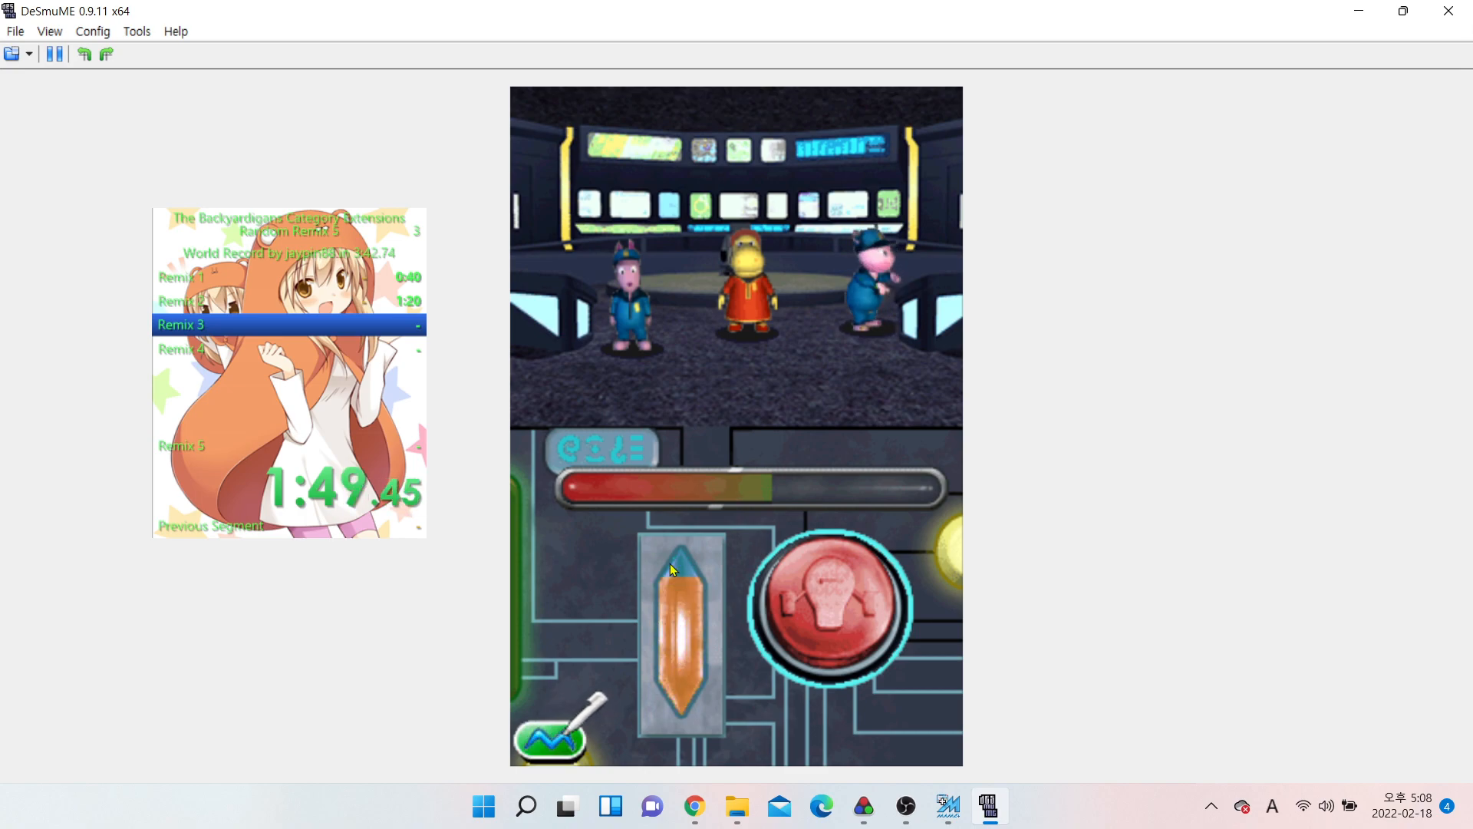
click(832, 607)
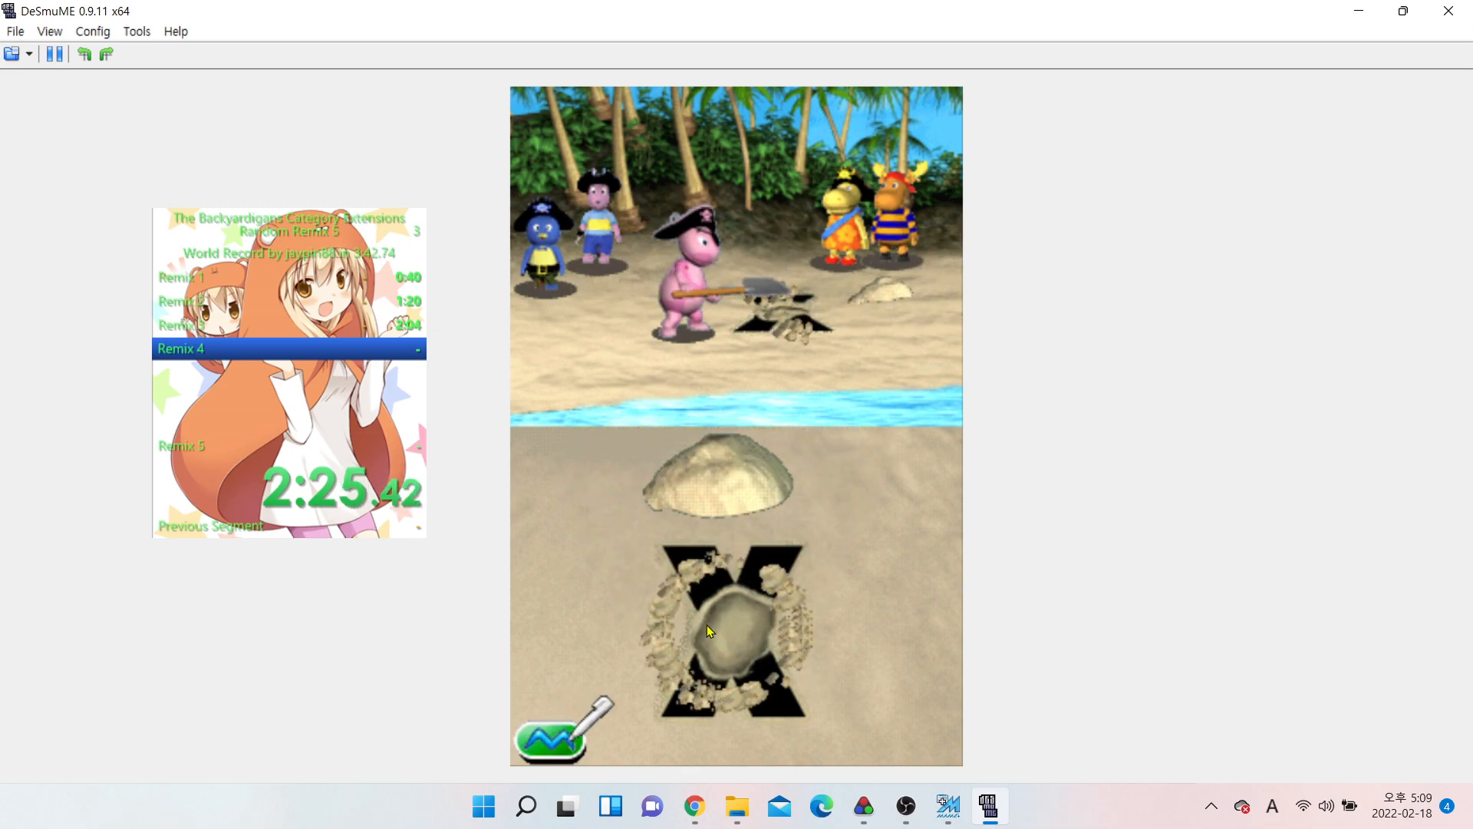
Dig at the X-marked spot in the sand to find the pirates' treasure
click(710, 630)
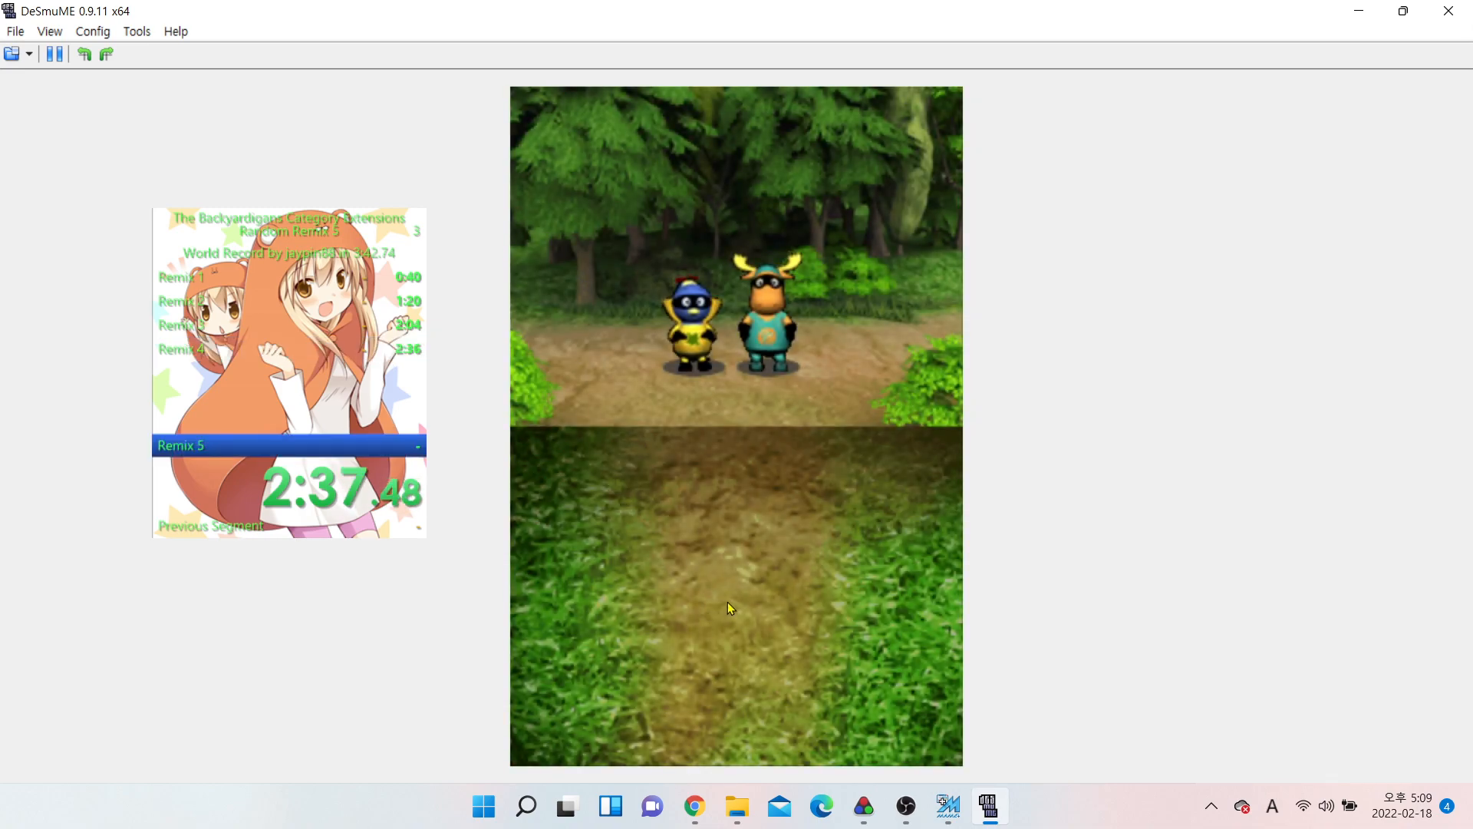
mouse_move(650, 688)
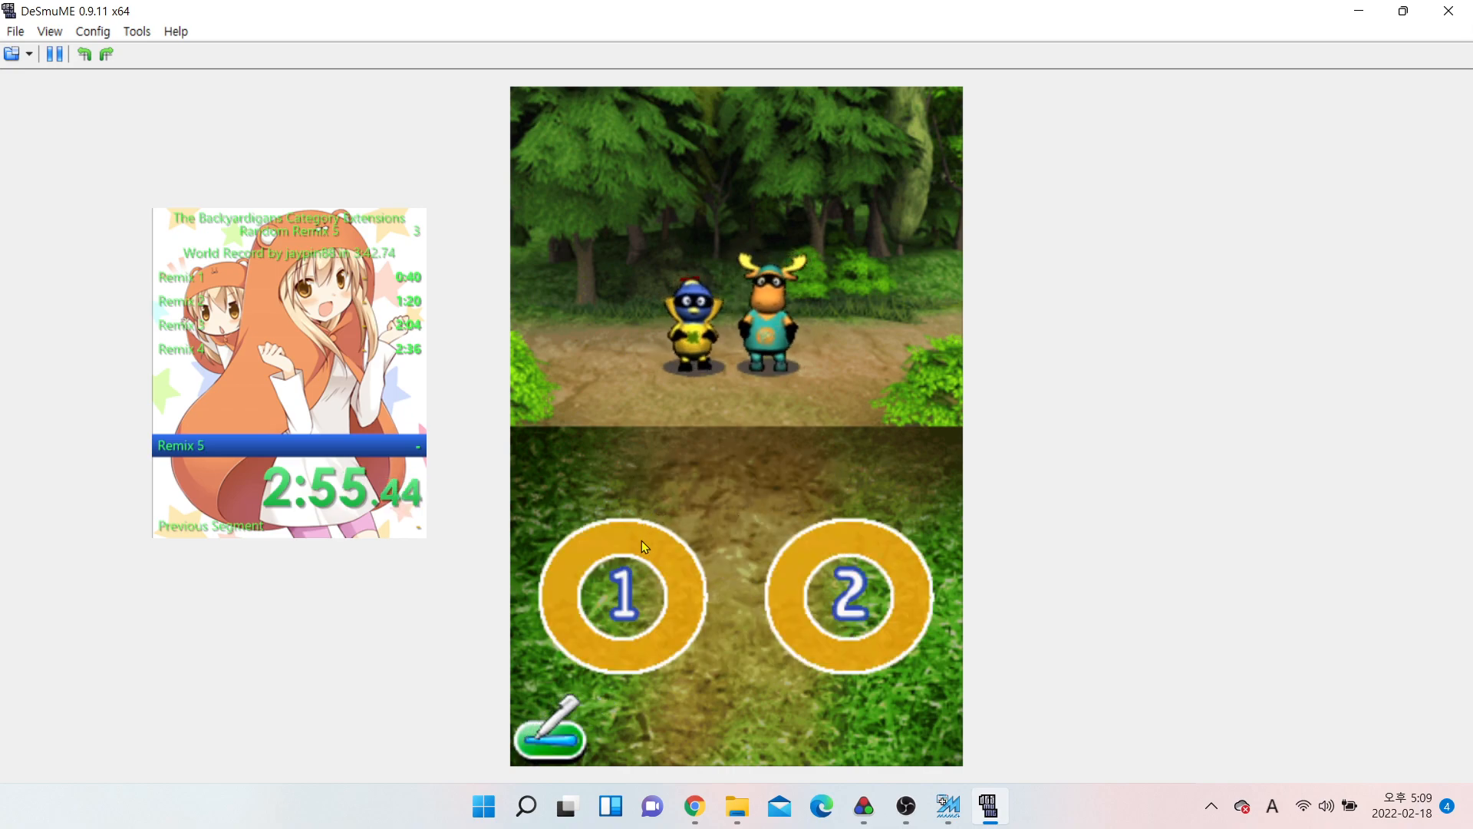
Hit the forest rings in order for the 1, 2 and 3 prompts
click(624, 596)
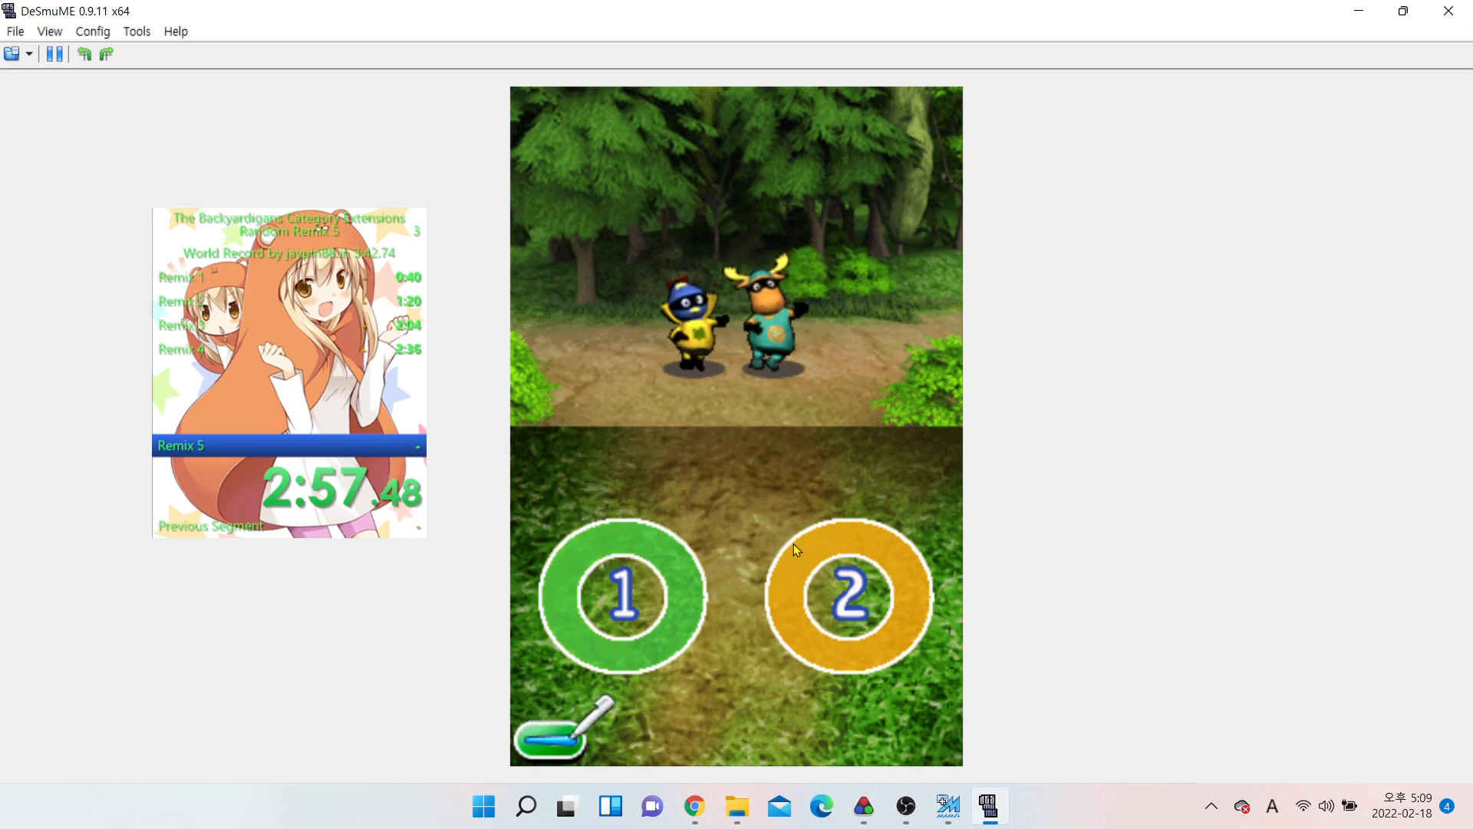
click(849, 597)
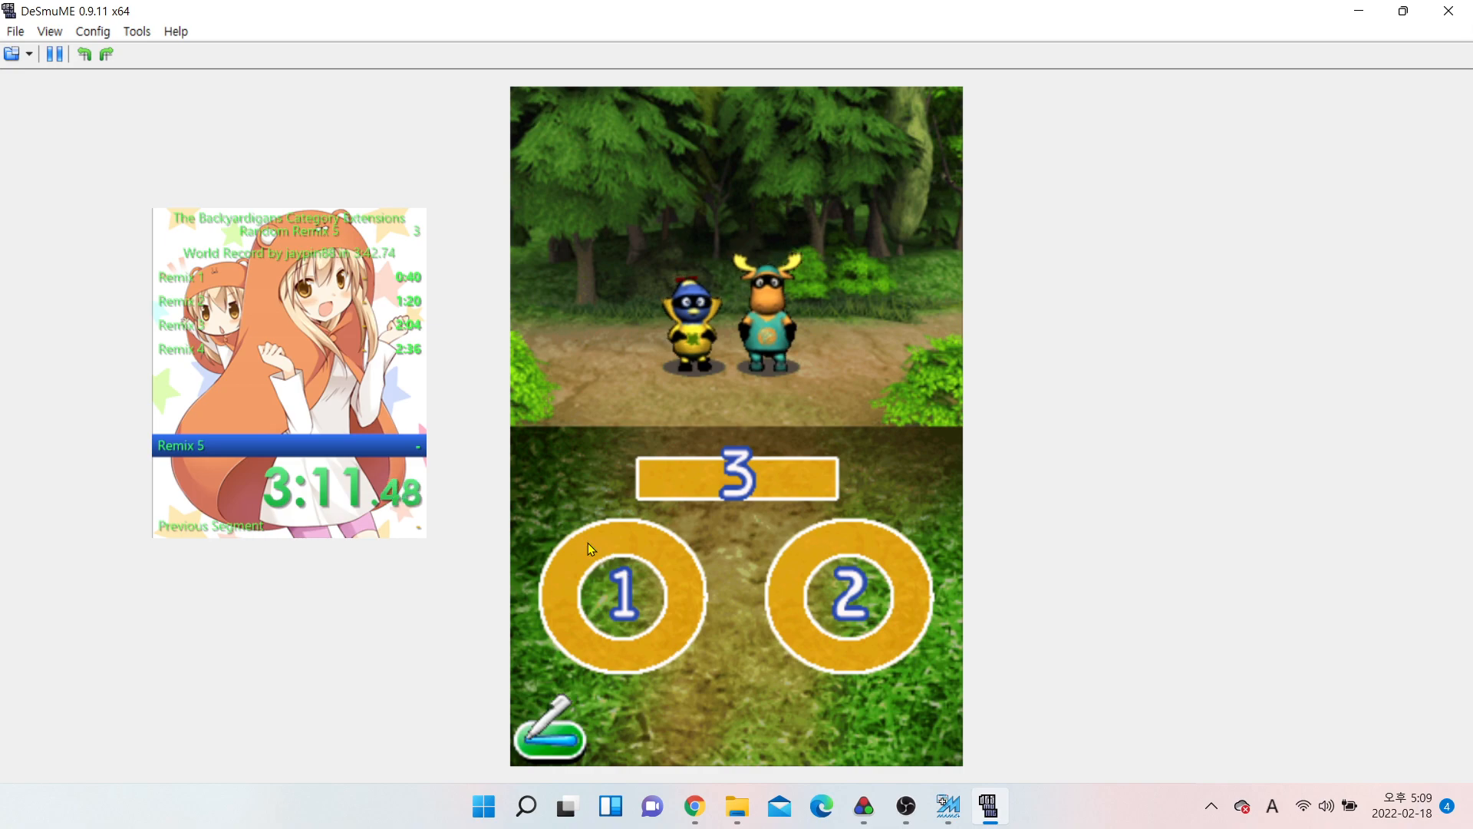
click(624, 596)
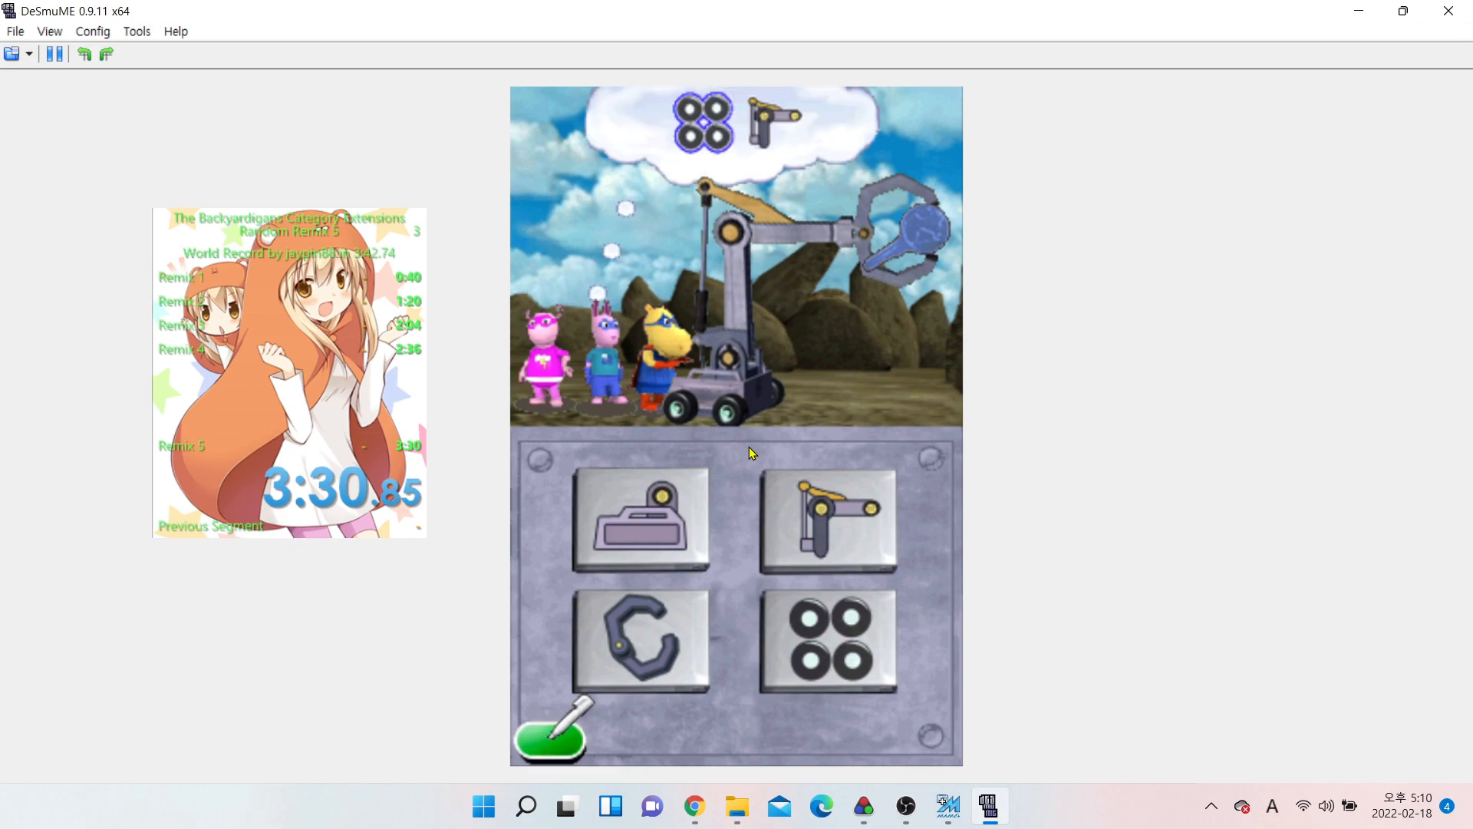
mouse_move(887, 761)
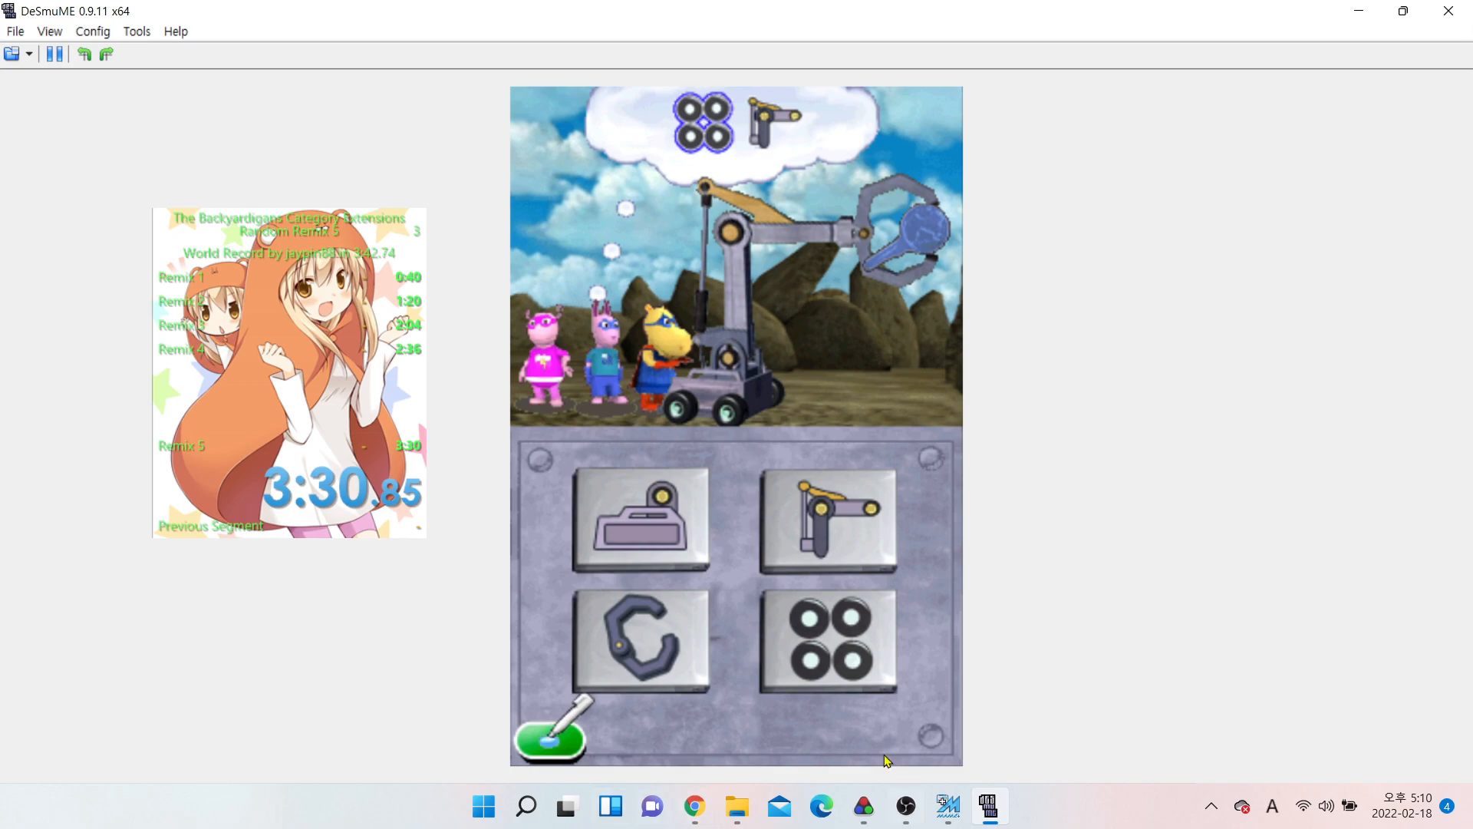